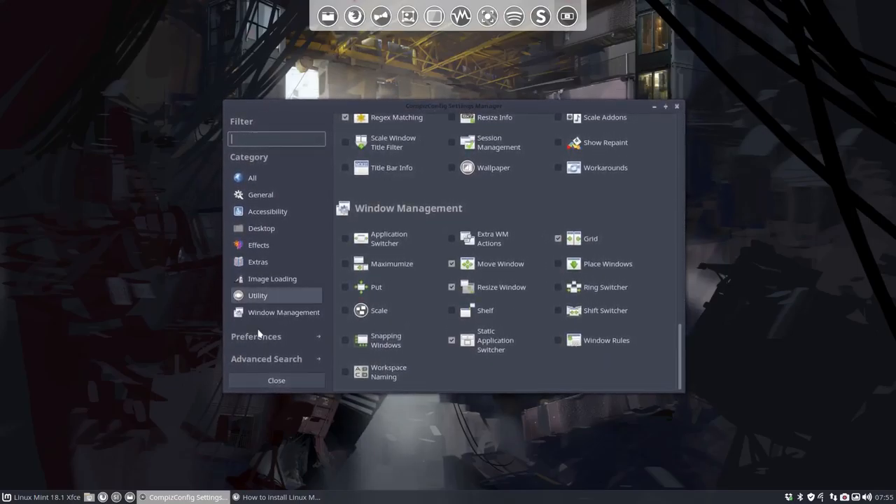
- Open the Place Windows plugin settings from the Window Management category
{"action": "left_click", "coordinate": [9, 497]}
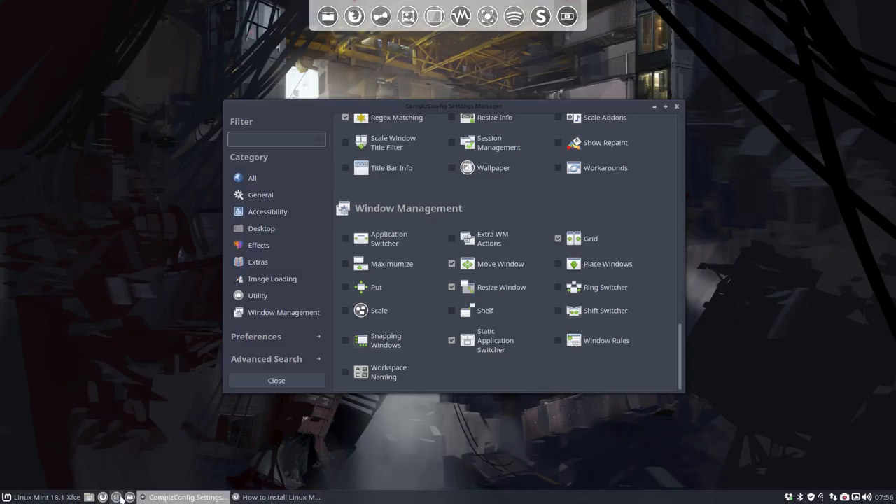
{"action": "left_click", "coordinate": [116, 497]}
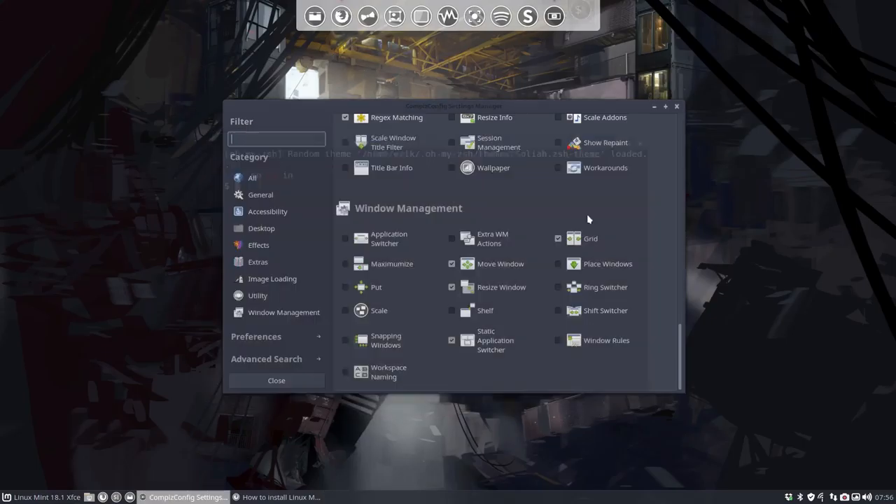
{"action": "left_click", "coordinate": [608, 263]}
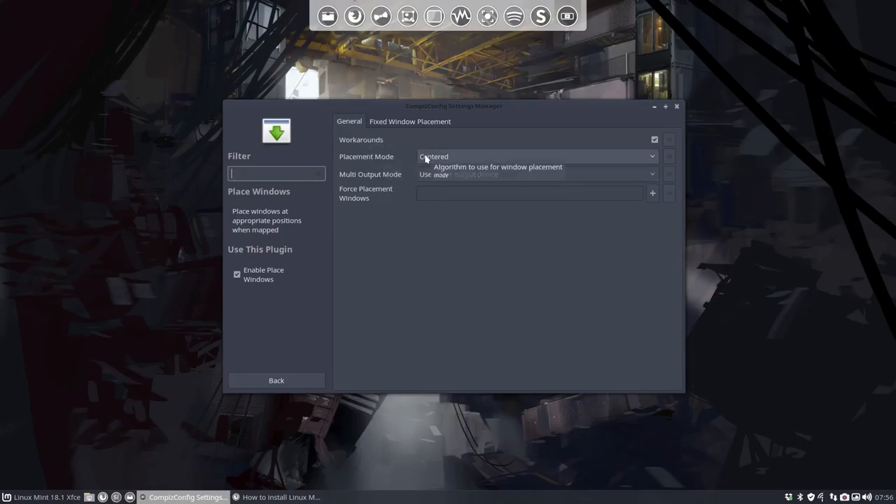
- Set Placement Mode to Centered and show the Fixed Window Placement settings
{"action": "left_click", "coordinate": [535, 156]}
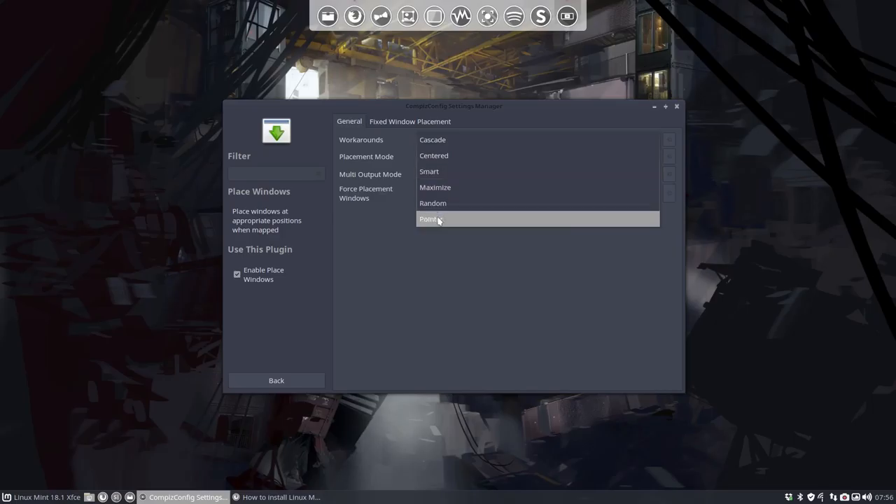
{"action": "left_click", "coordinate": [434, 155]}
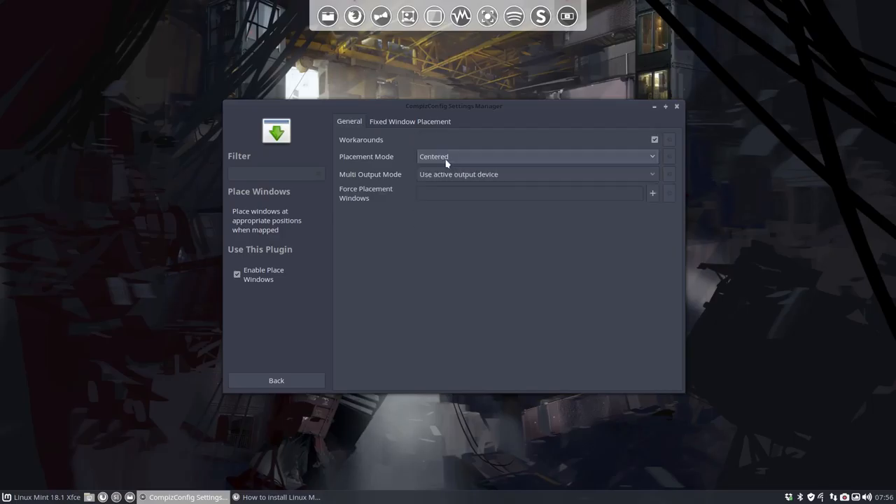
{"action": "mouse_move", "coordinate": [408, 181]}
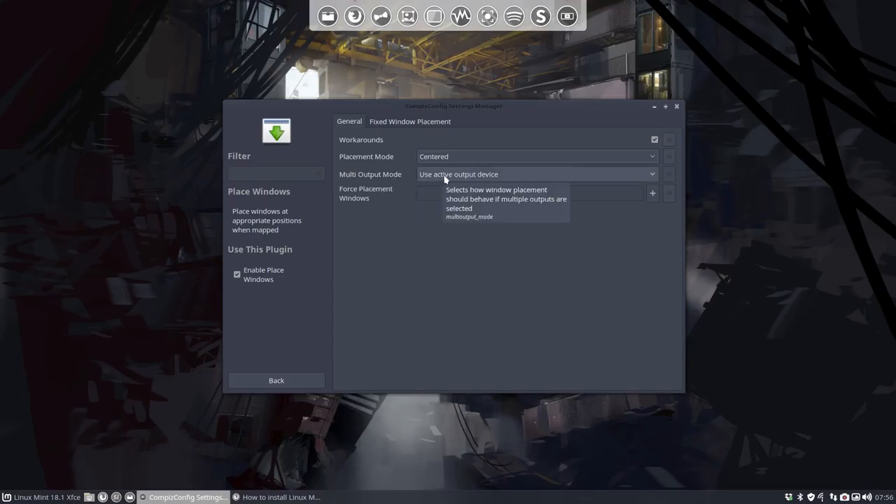
{"action": "left_click", "coordinate": [409, 120]}
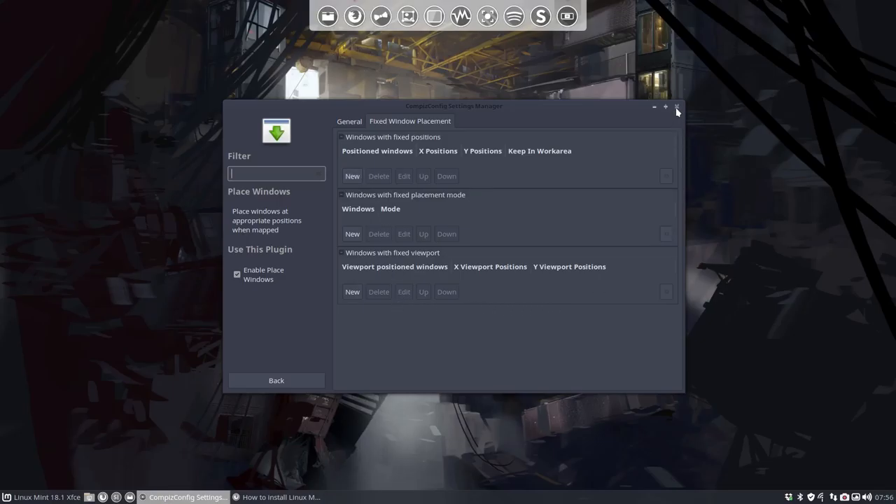
{"action": "left_click", "coordinate": [676, 107]}
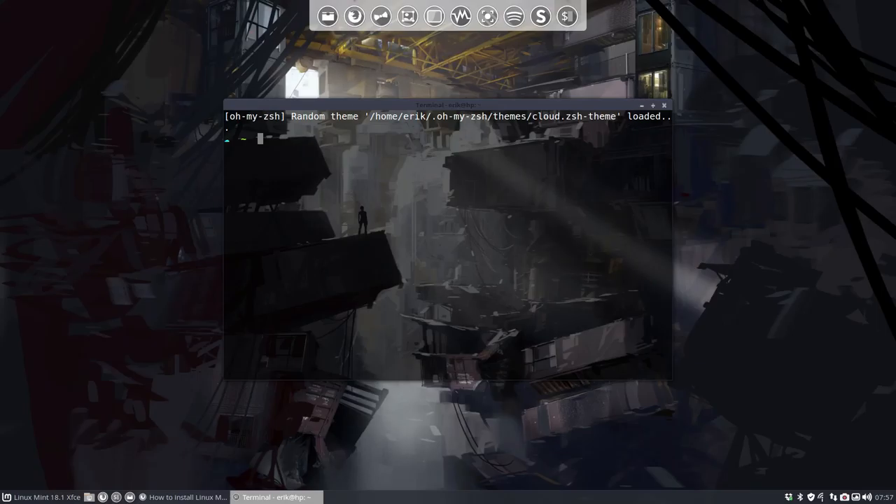
{"action": "mouse_move", "coordinate": [526, 111]}
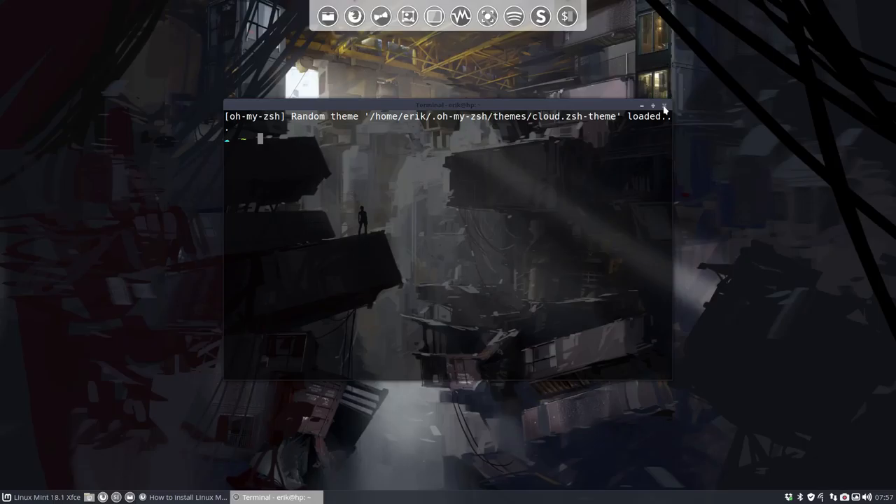
- Close the centered terminal window, leaving the empty desktop
{"action": "left_click", "coordinate": [664, 107]}
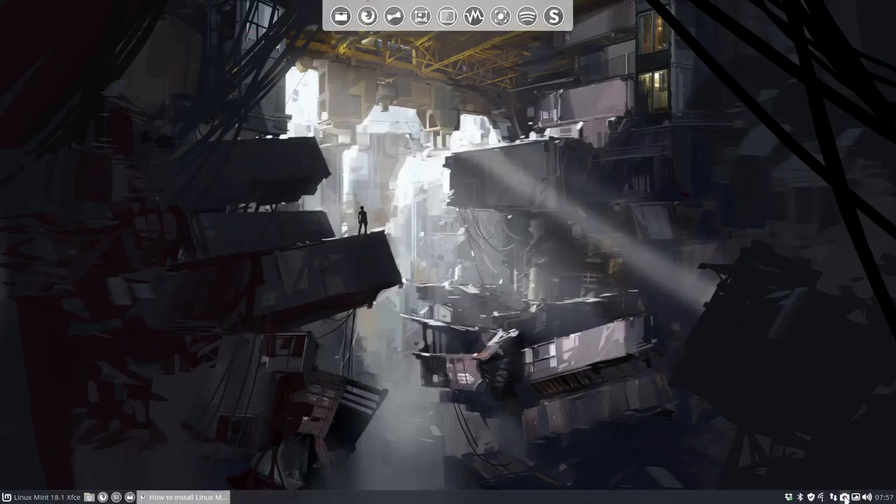
{"action": "left_click", "coordinate": [845, 498]}
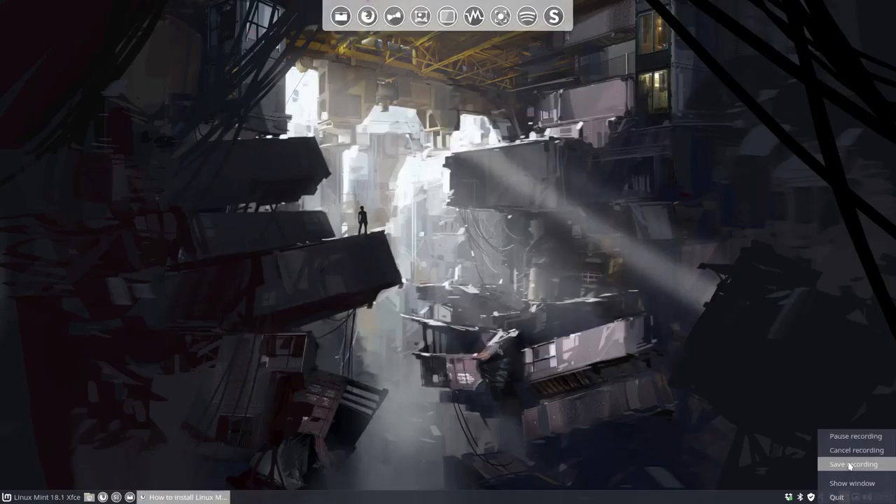